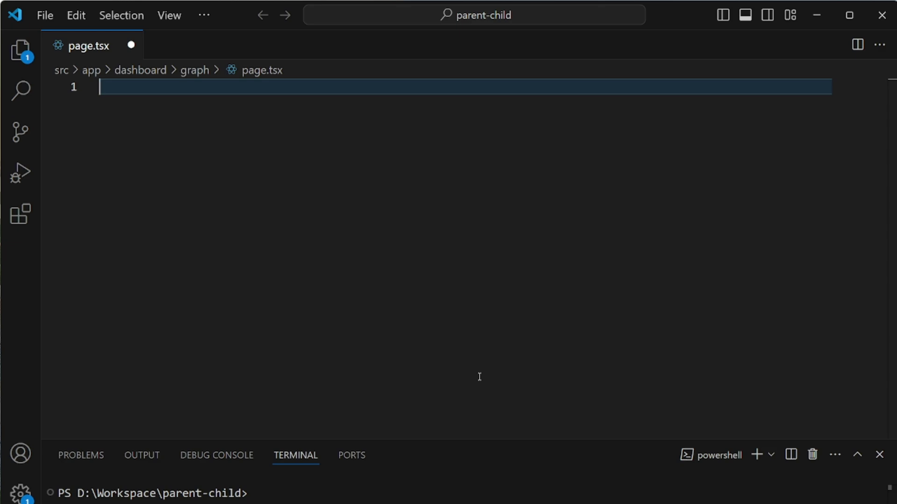
mouse_move(237, 169)
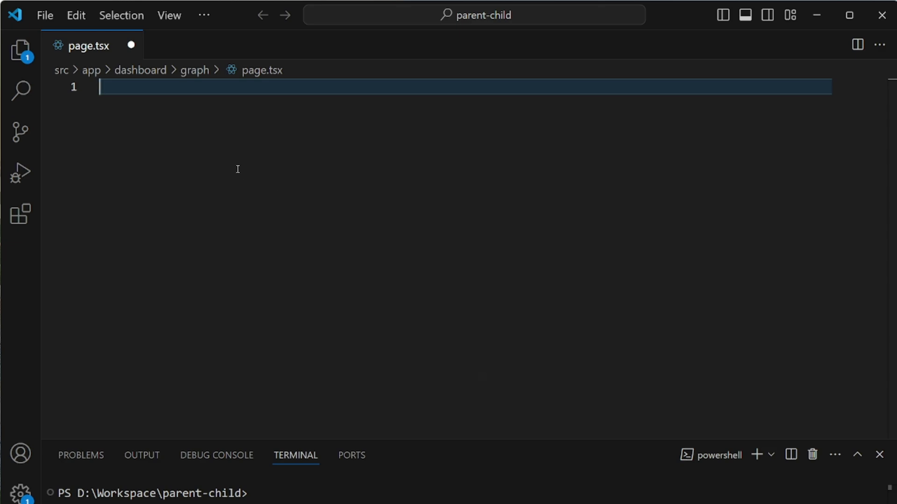
mouse_move(158, 158)
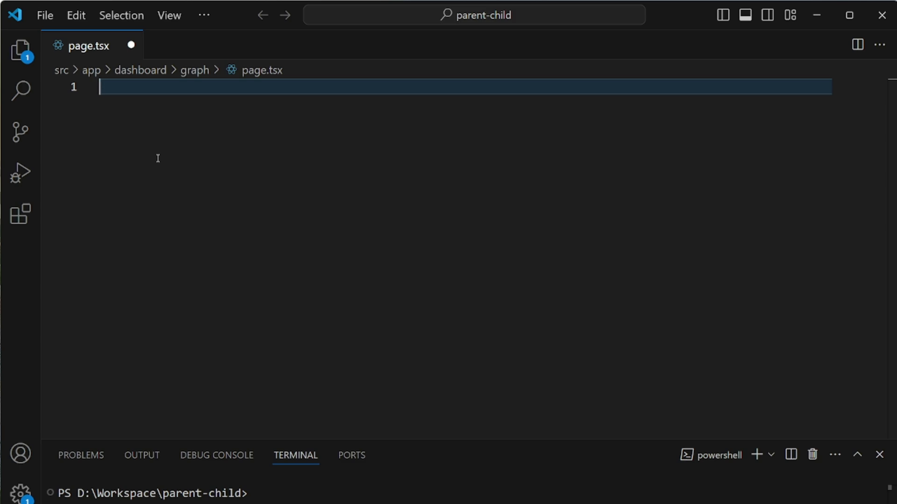
Step: Create a new global snippets file named createNextPage through Configure Snippets
type("cnp")
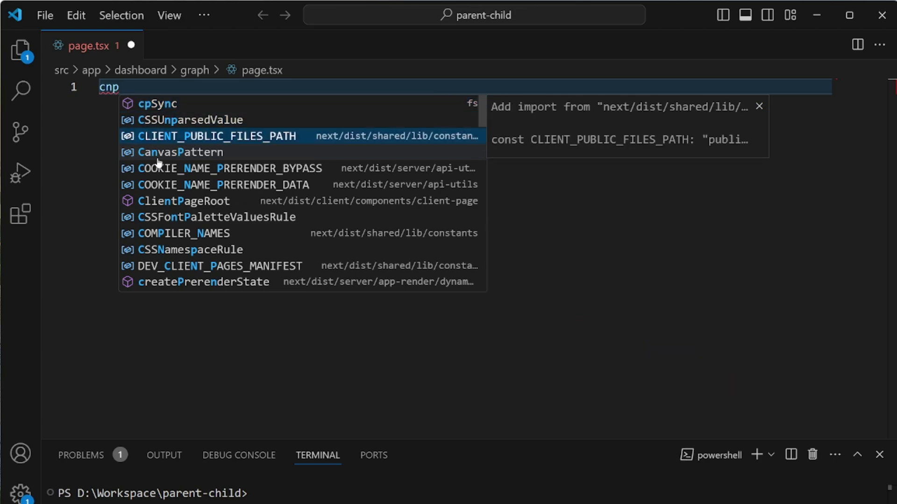
left_click(216, 136)
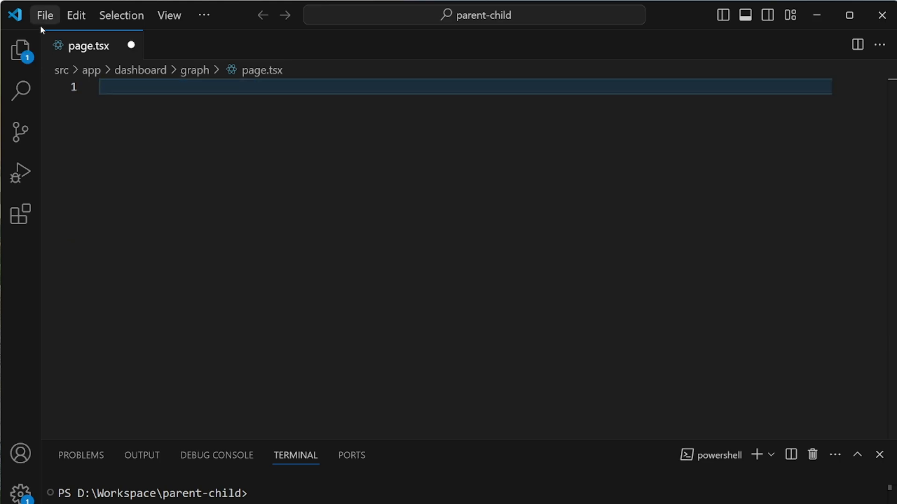
left_click(44, 15)
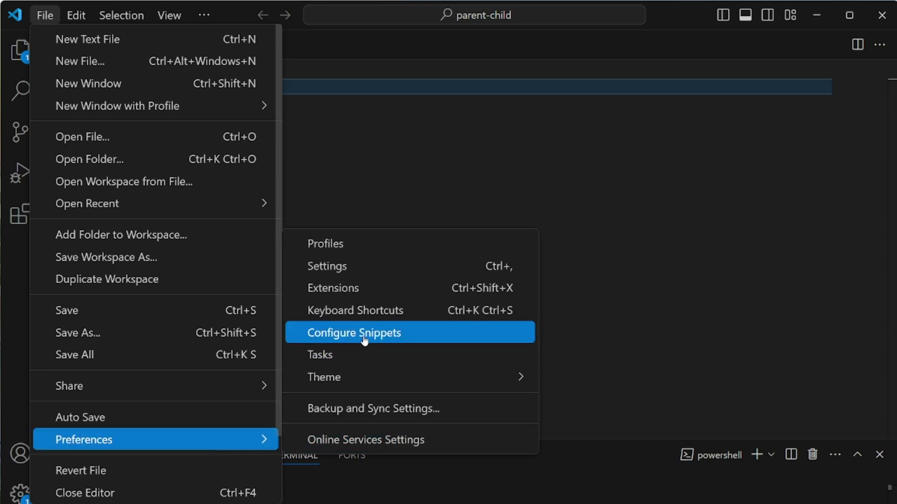
left_click(353, 332)
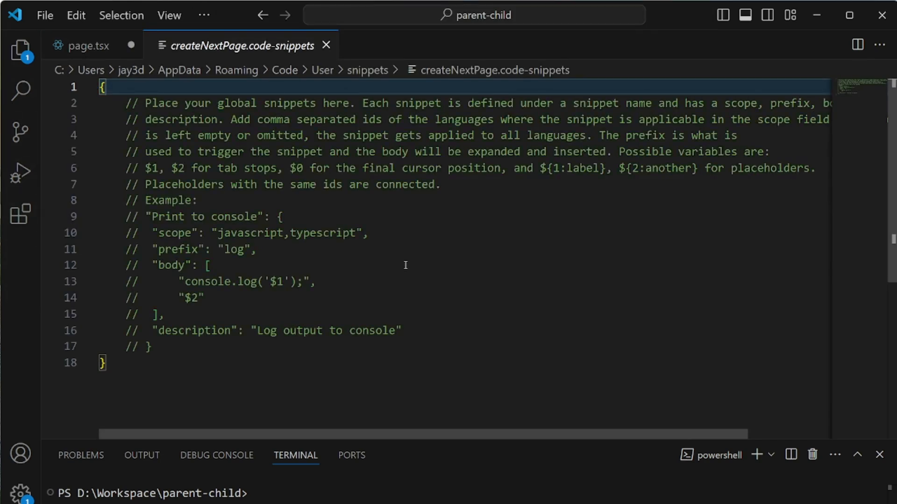
mouse_move(273, 64)
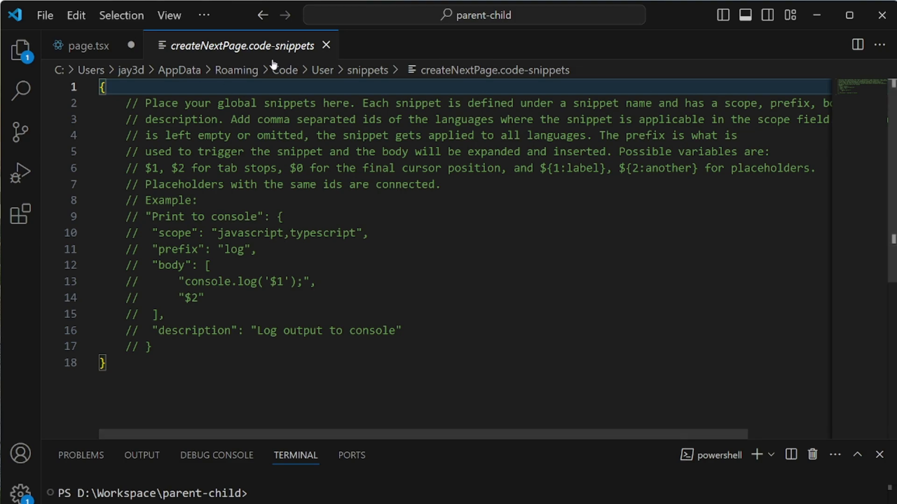
mouse_move(385, 281)
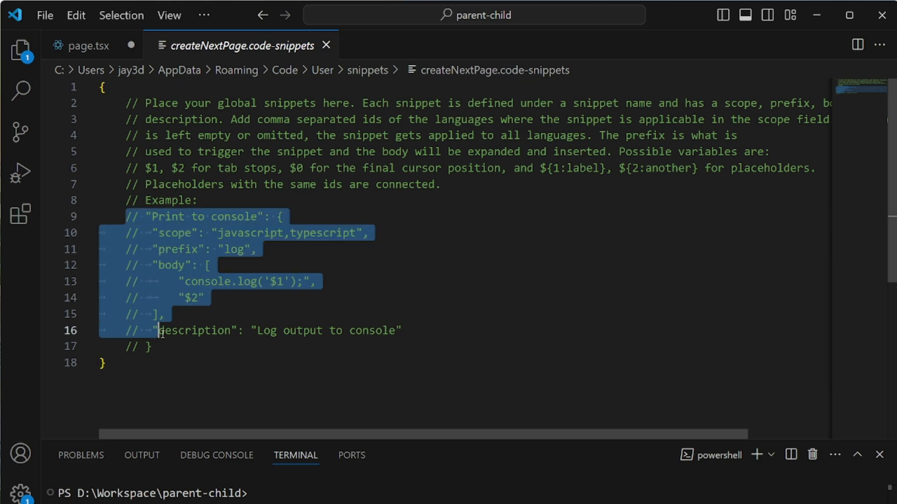
Step: Uncomment the example snippet, name it 'Create Next.js Page', set prefix cnp, add typescriptreact scope
key("ctrl+/")
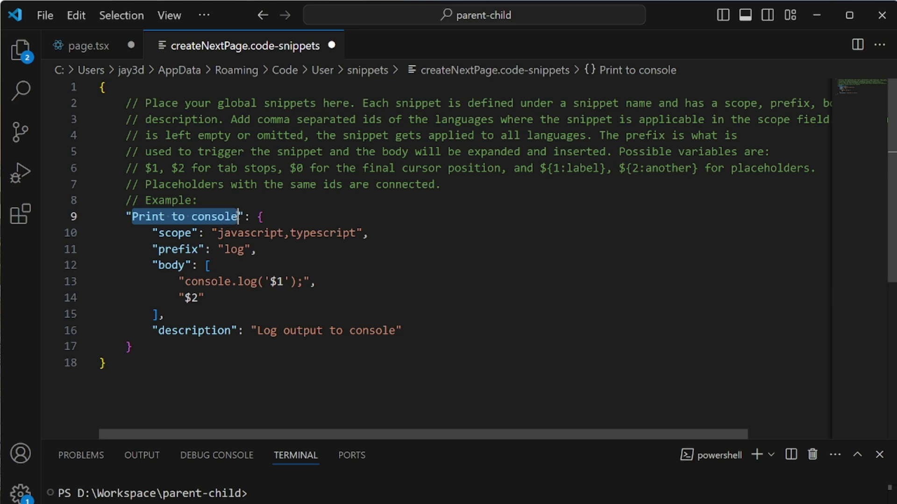
type("Create Next.js Page\": {")
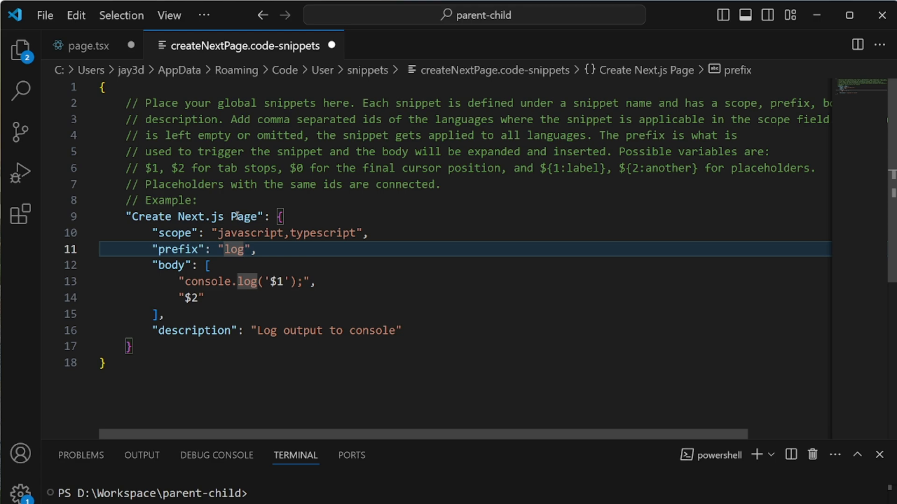
key("Backspace")
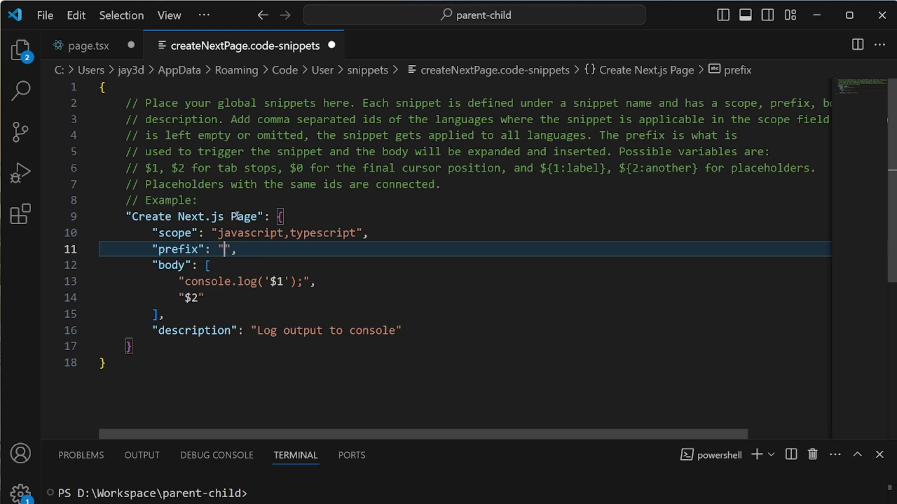
type("cnp")
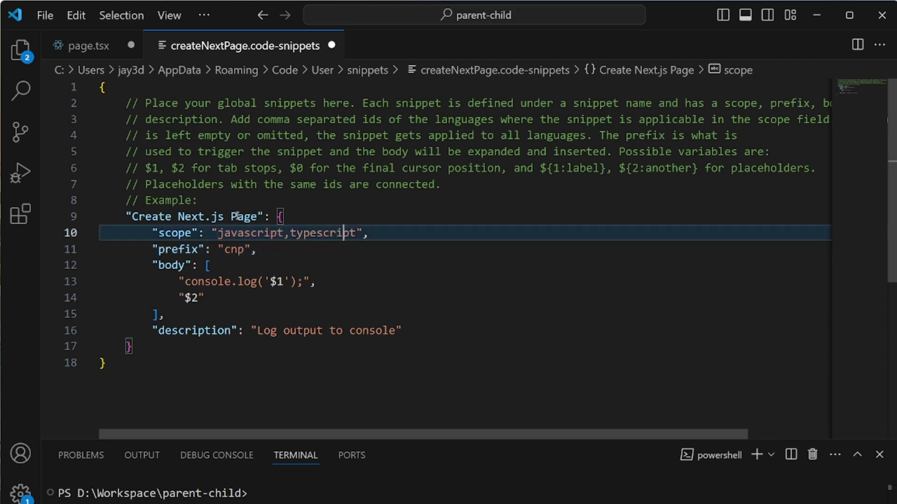
type(",")
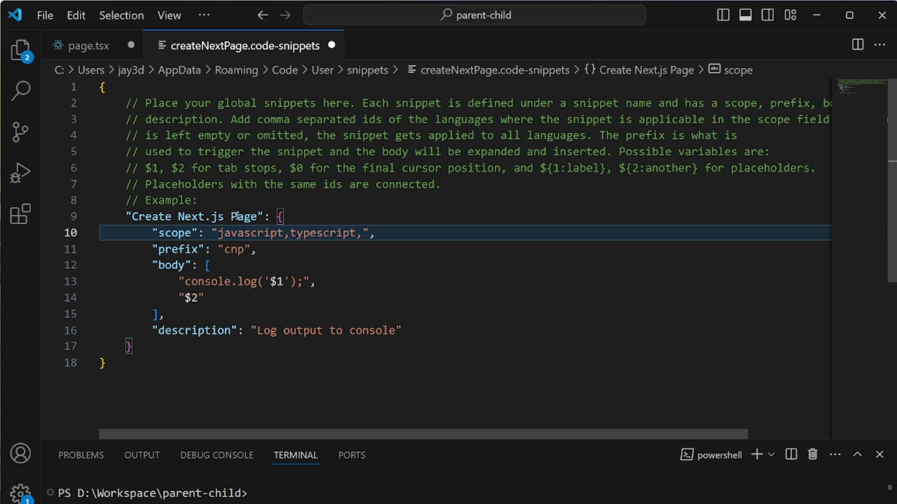
type("typescriptreact")
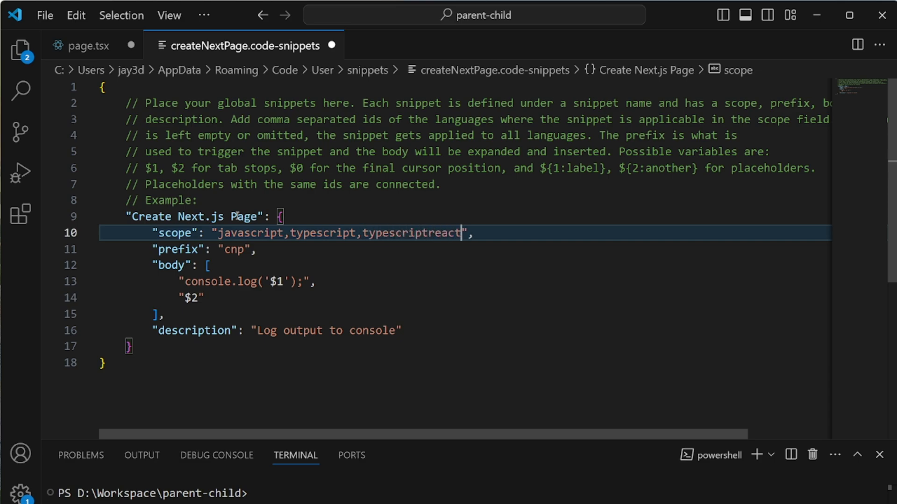
left_click(246, 280)
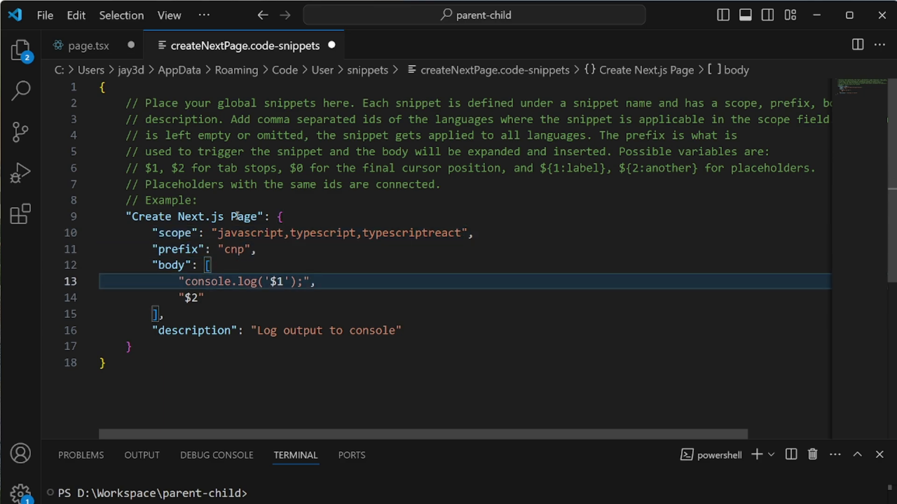
Step: Replace the console.log body with quoted GraphPage component lines and save the snippets file
left_click(180, 281)
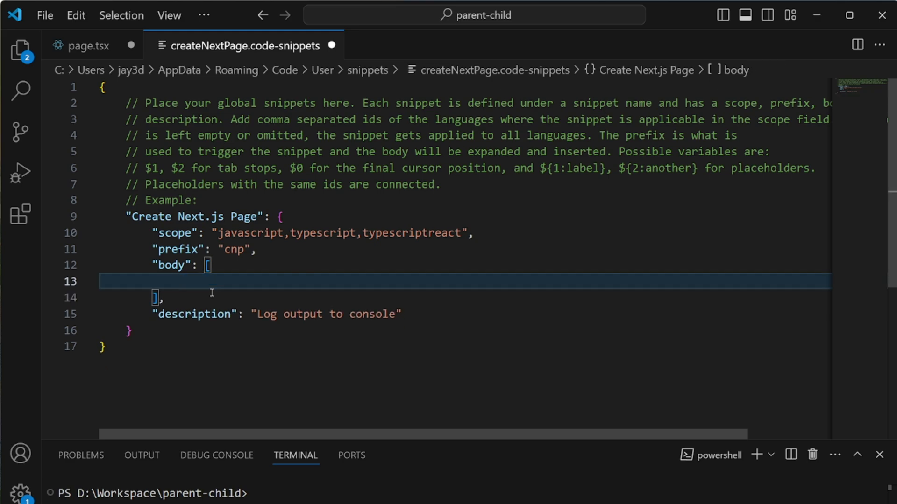
type("const GraphPage = () => {")
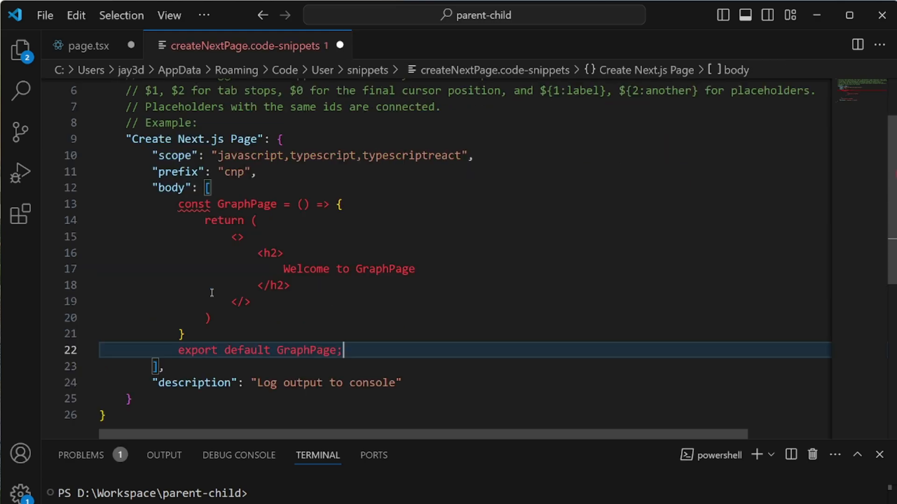
left_click(195, 204)
type("\"")
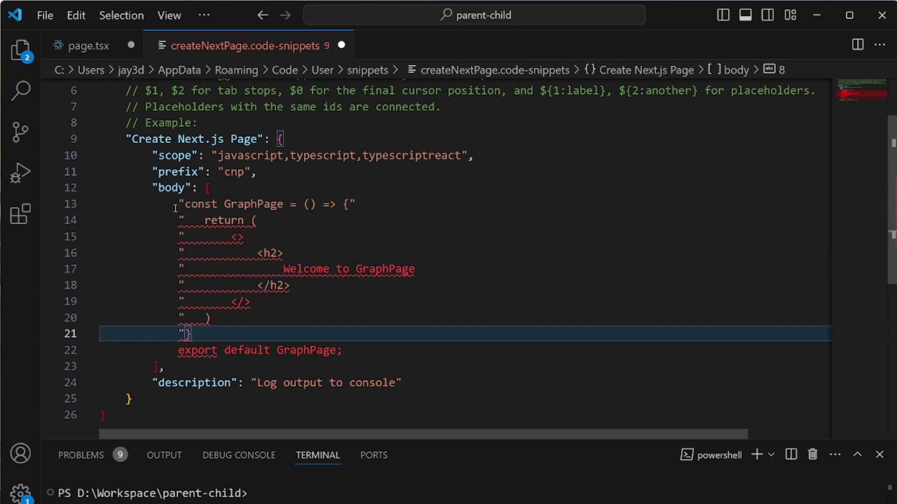
left_click(371, 204)
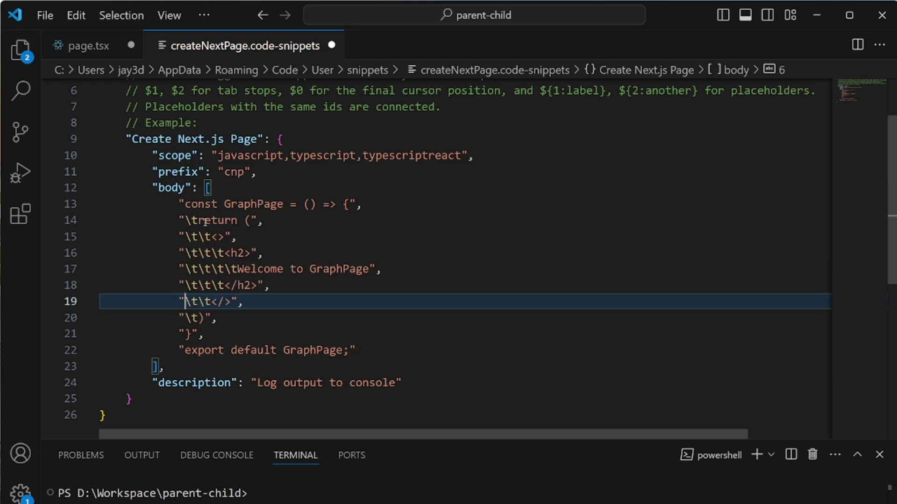
key("ctrl+s")
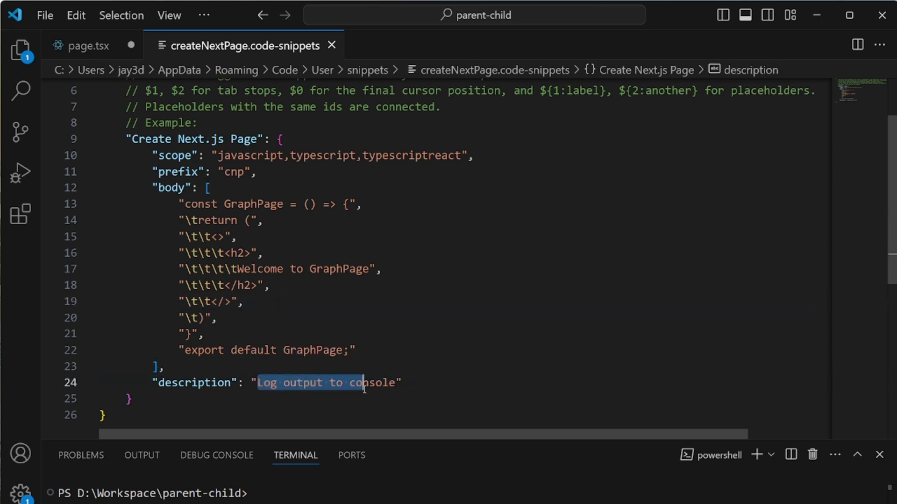
Step: Expand cnp in page.tsx into the GraphPage component, then delete it and expand again
left_click(88, 46)
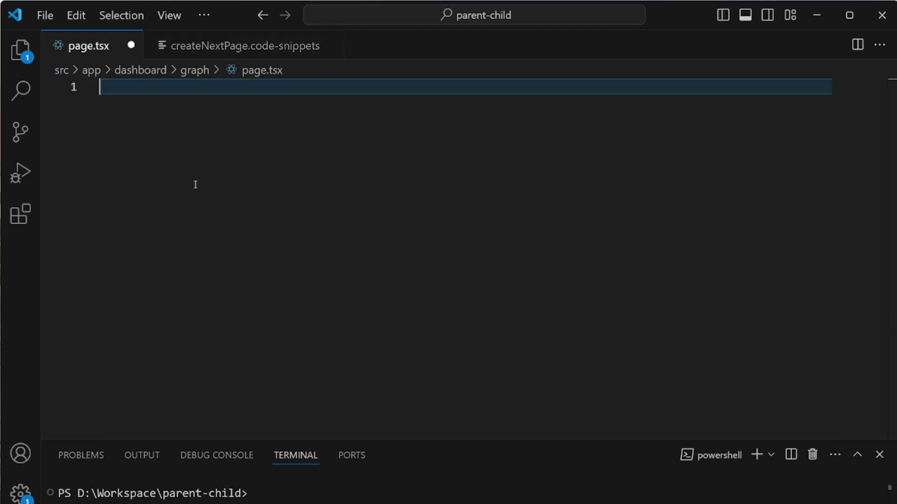
type("cnp")
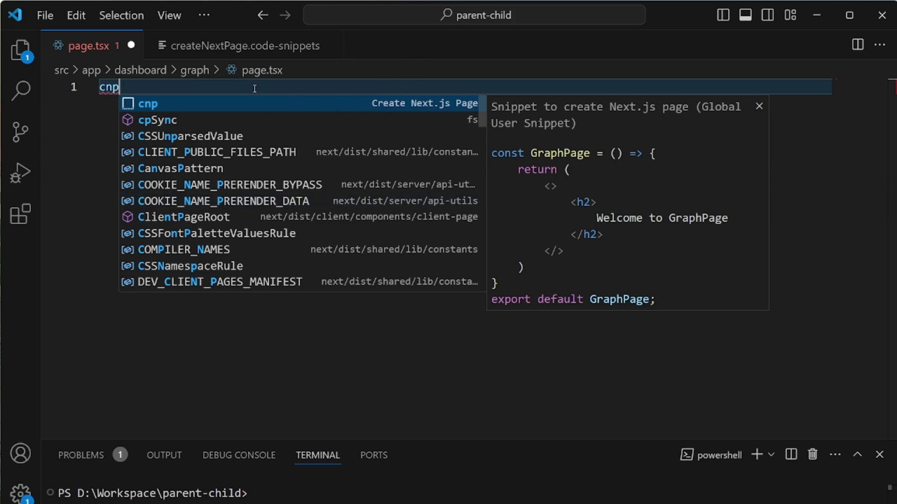
mouse_move(617, 131)
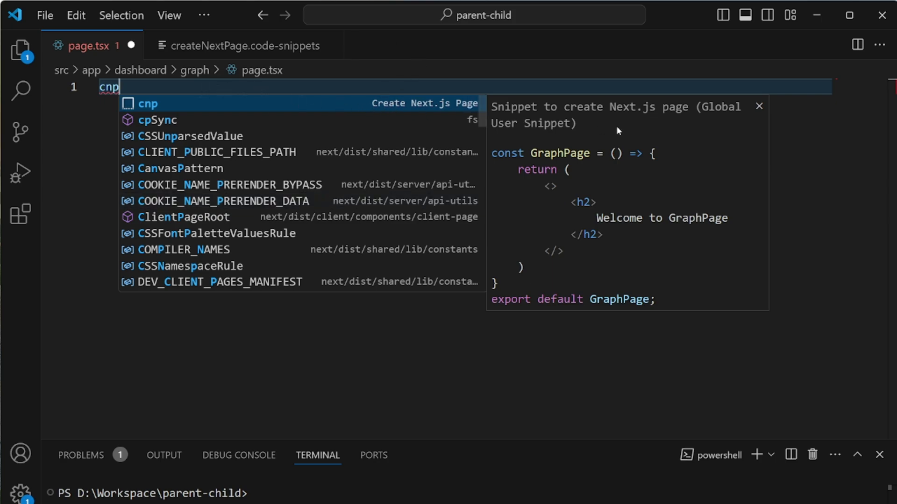
mouse_move(426, 110)
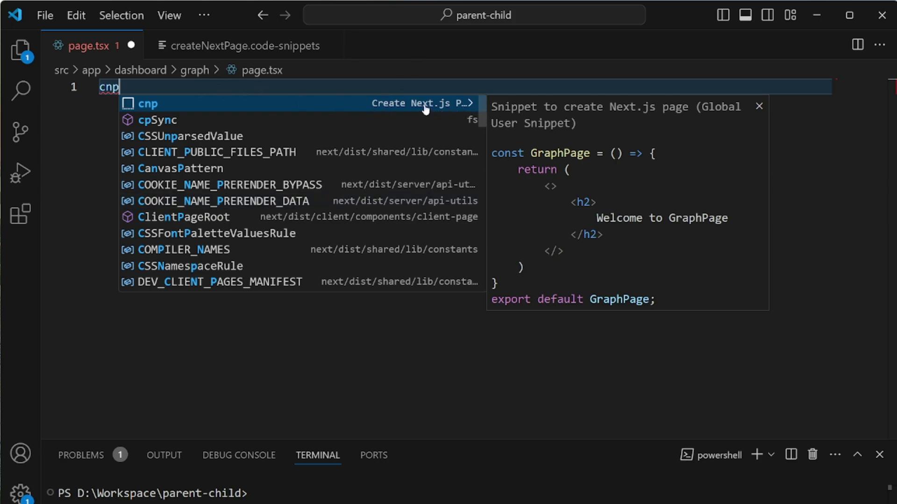
left_click(148, 104)
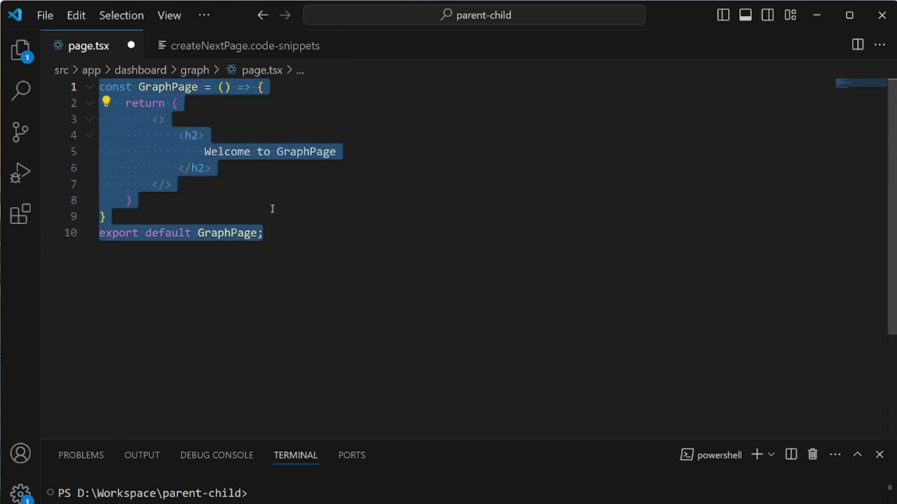
left_click(301, 233)
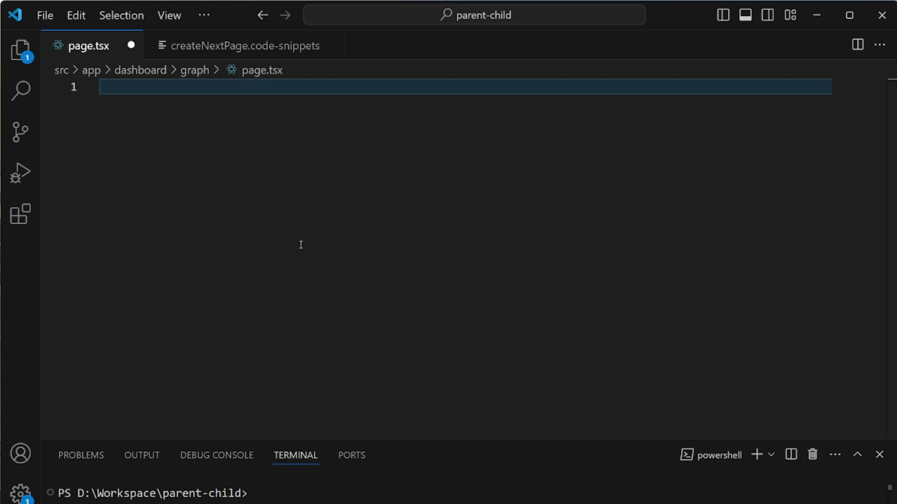
type("cnp")
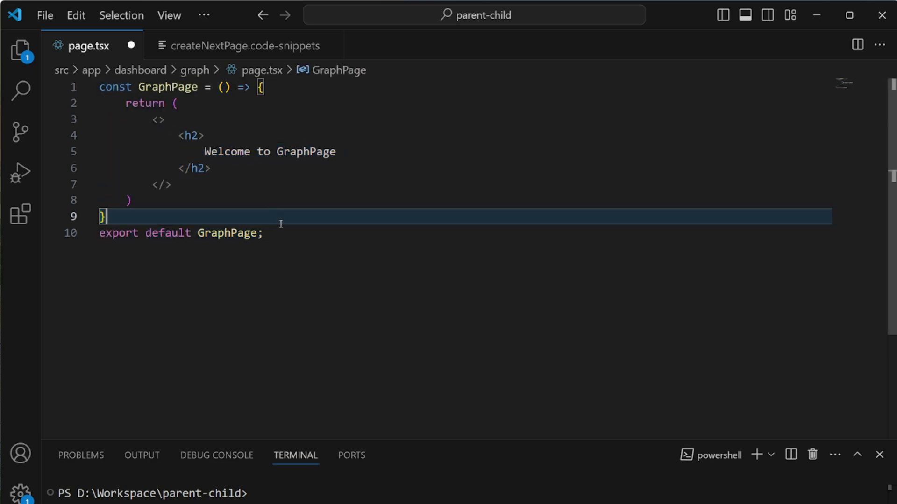
Step: Replace each GraphPage name in the snippet body with the ${1:PageName} placeholder
double_click(167, 87)
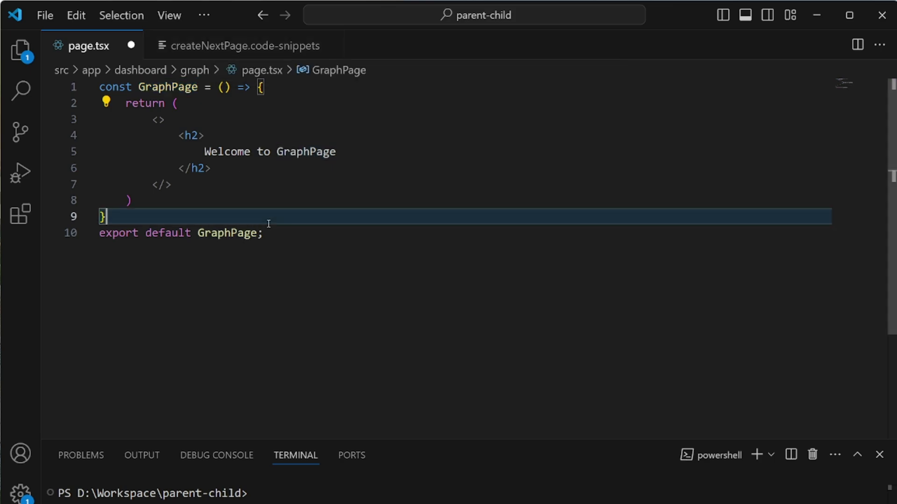
left_click(206, 136)
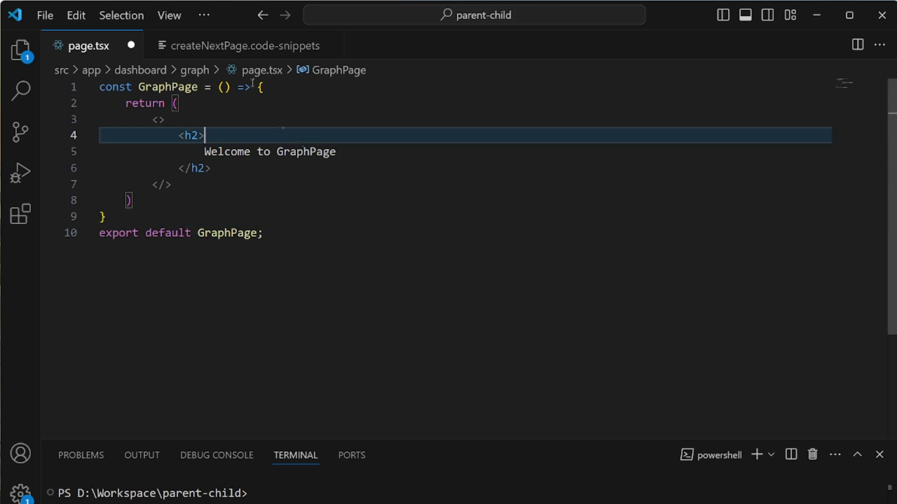
left_click(242, 46)
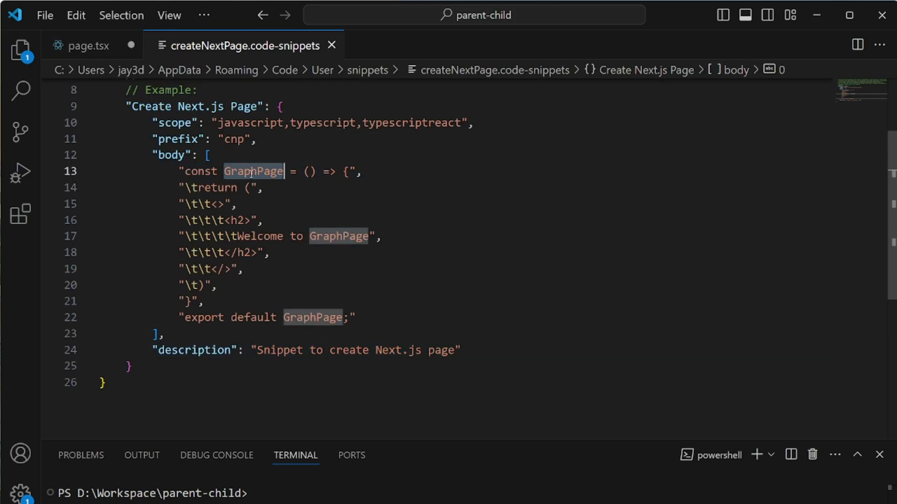
type("${}")
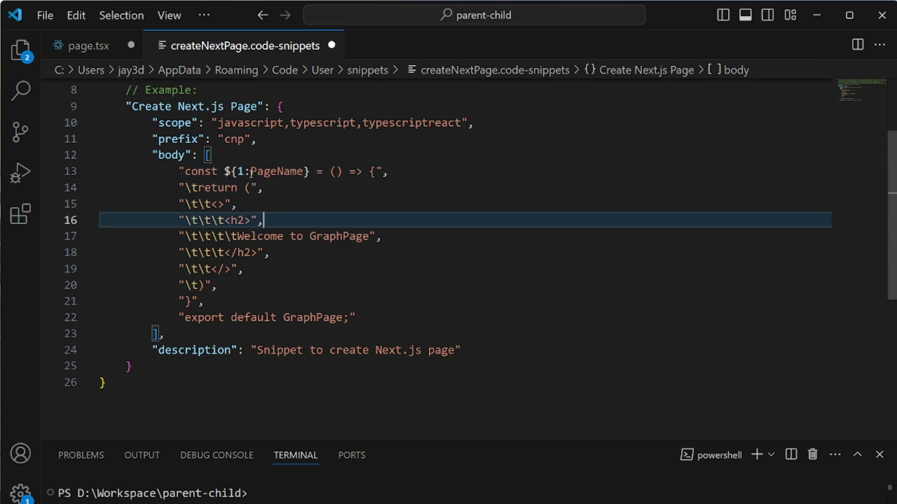
left_click(277, 171)
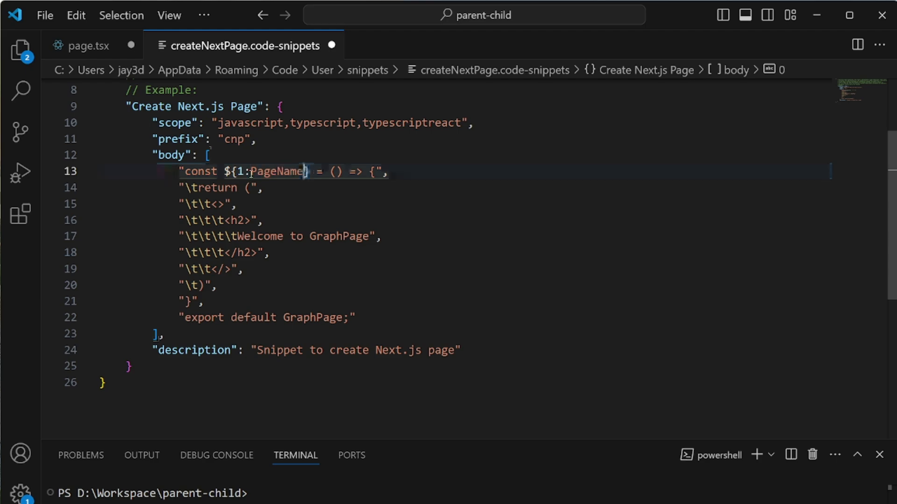
double_click(339, 220)
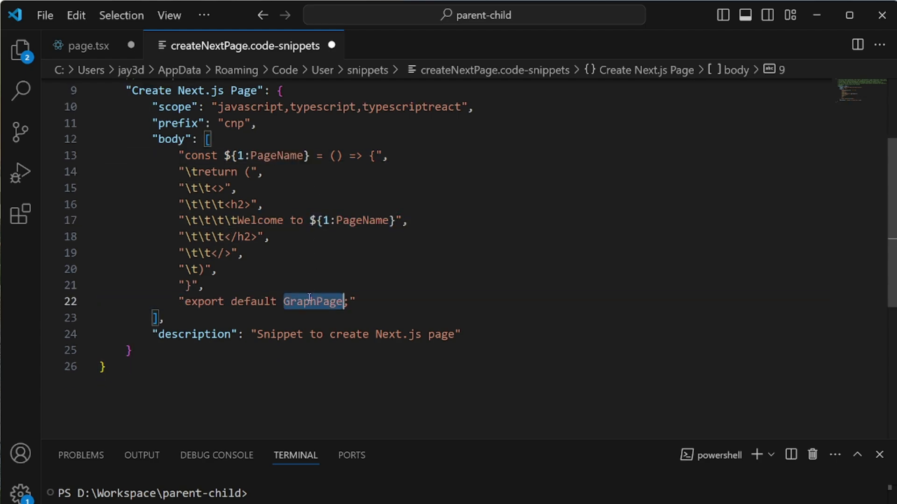
type("${1:PageName}")
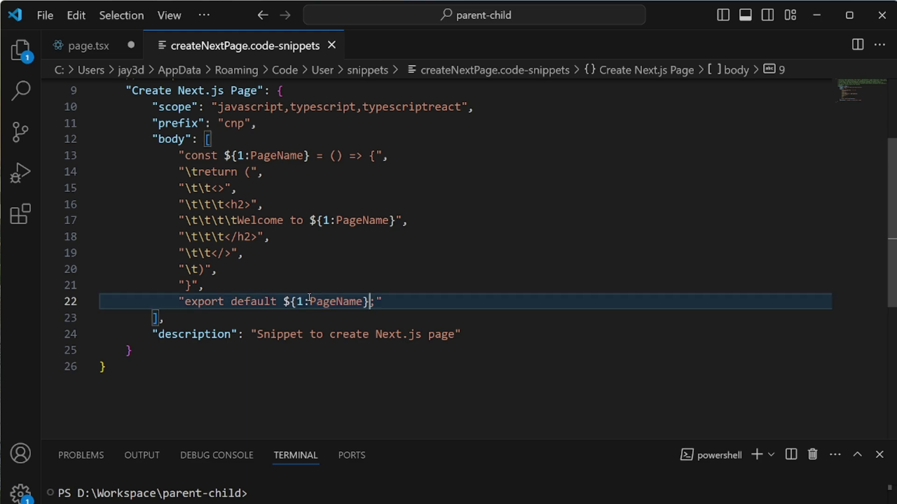
left_click(89, 46)
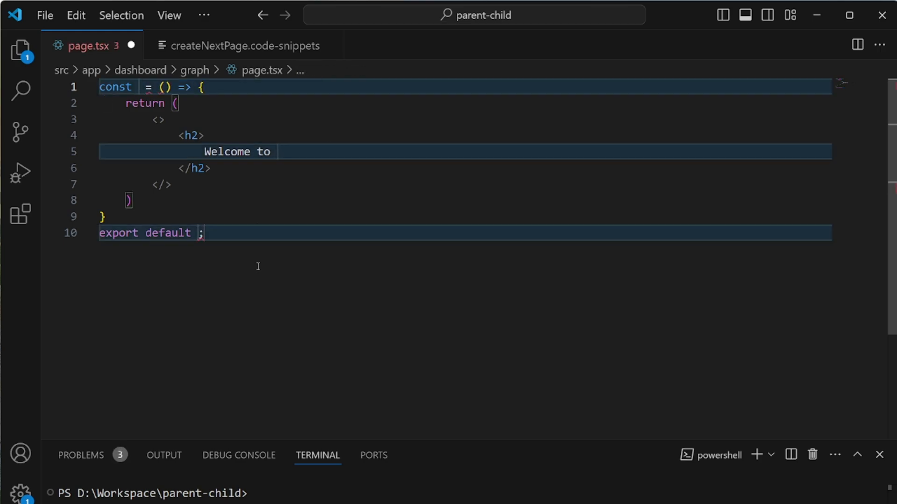
Step: Type GraphPage into the expanded cnp placeholder in page.tsx, filling all three names
type("GraphPage")
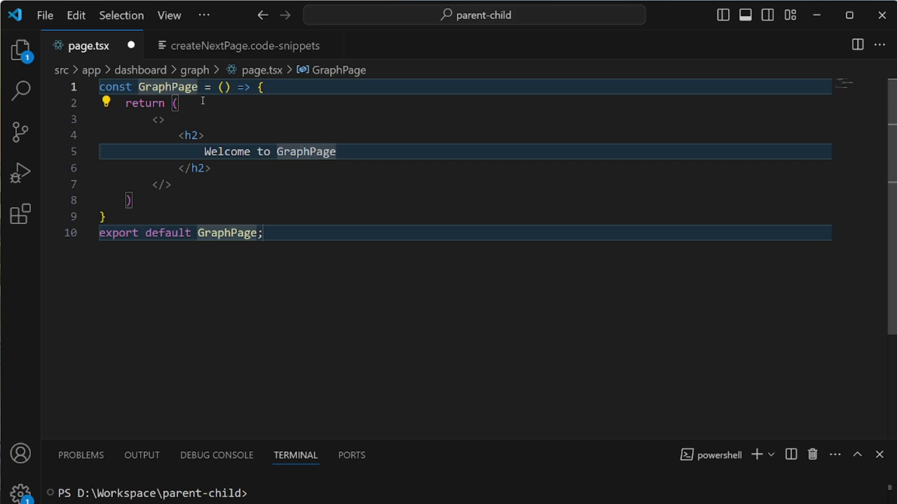
mouse_move(286, 255)
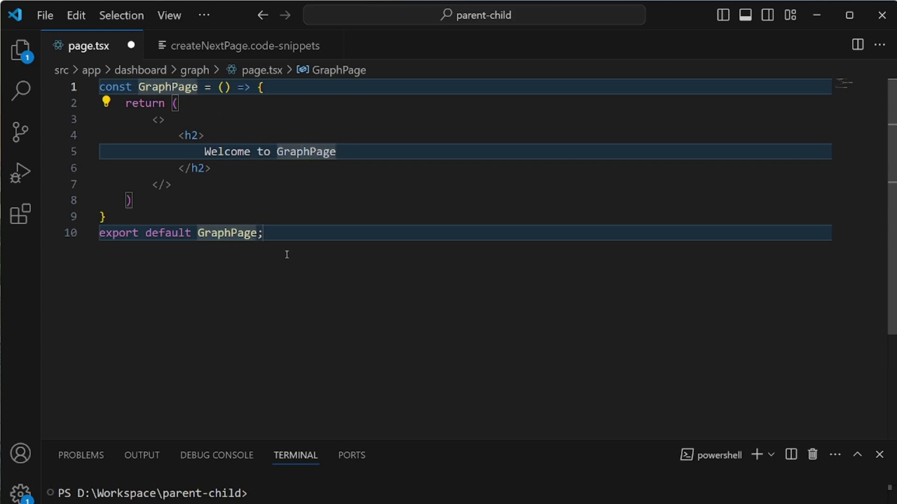